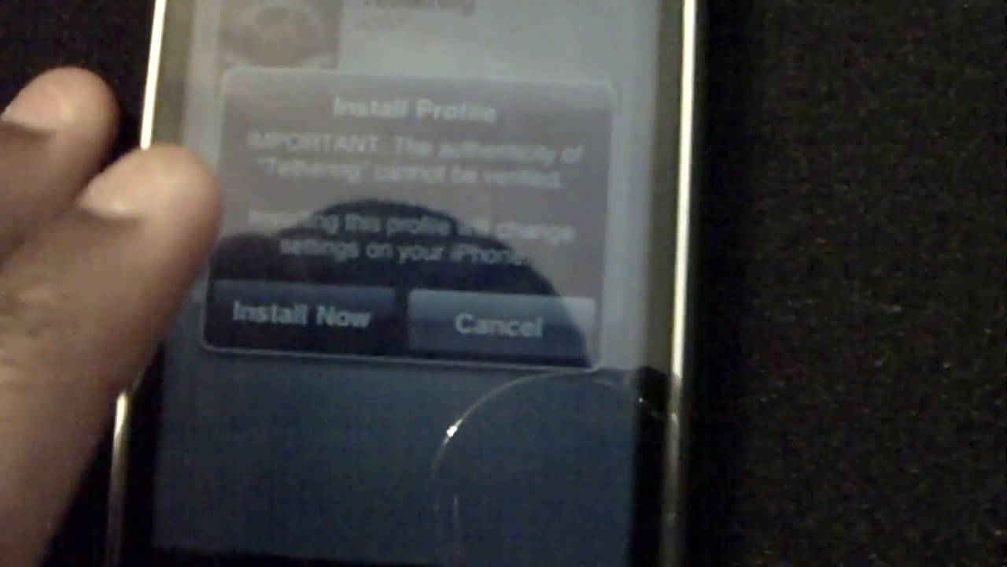
- Confirm Install Now on the unverified AT&T Tethering profile warning
click(303, 319)
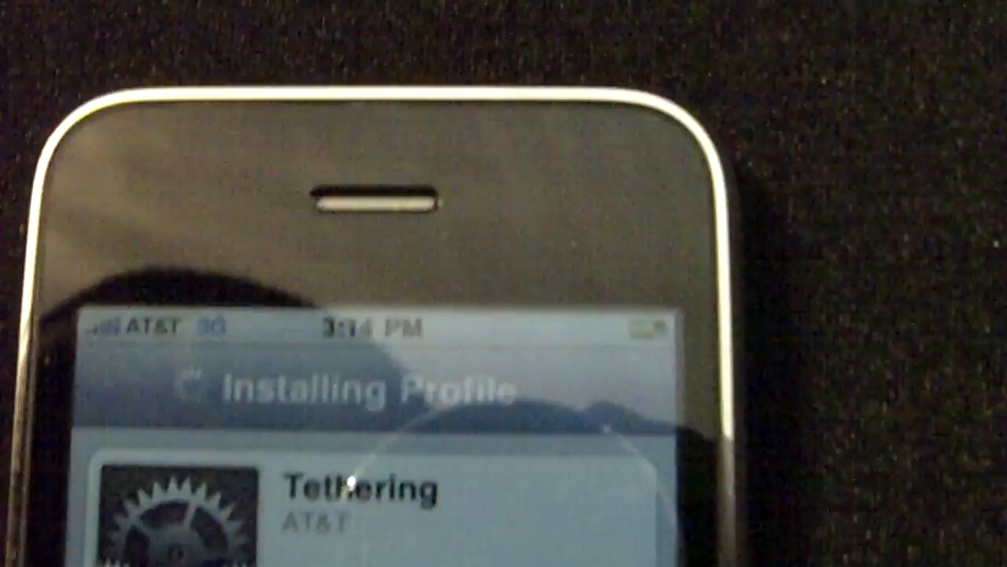